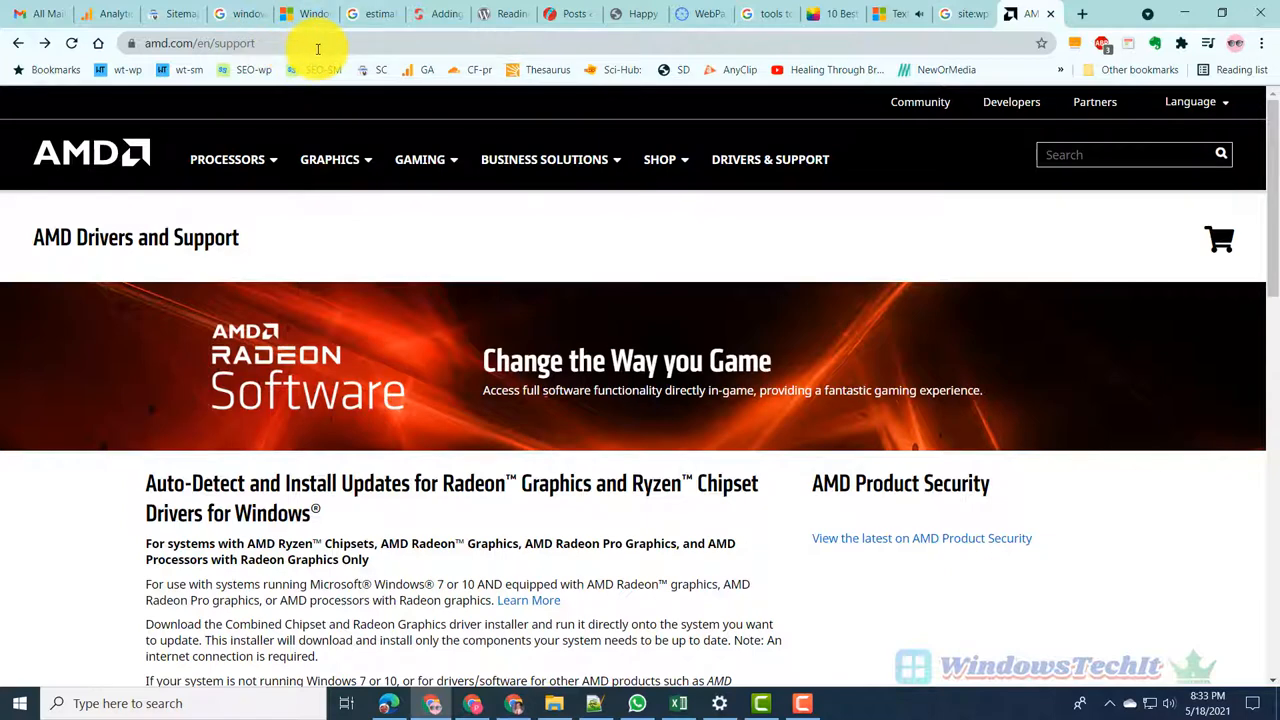
Choose Graphics › Radeon 6000 Series › 6900 Series › RX 6900 XT in the product lists and submit
click(200, 43)
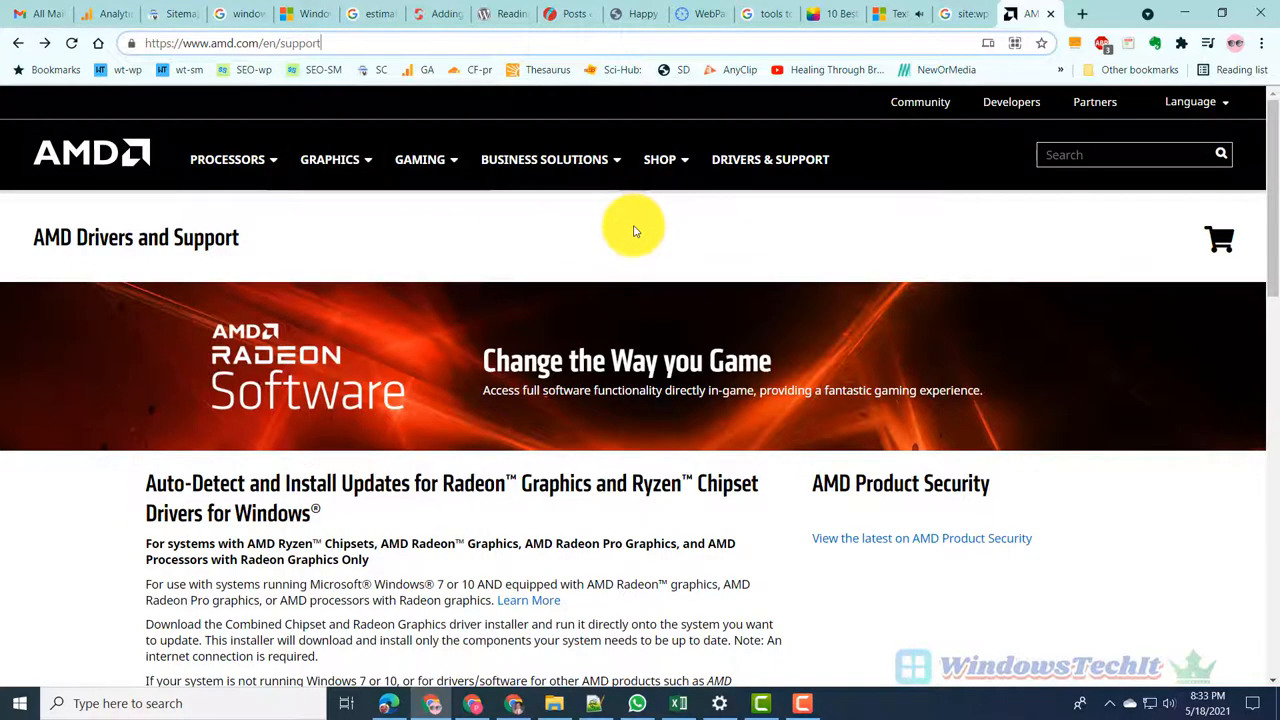
scroll(down, 3)
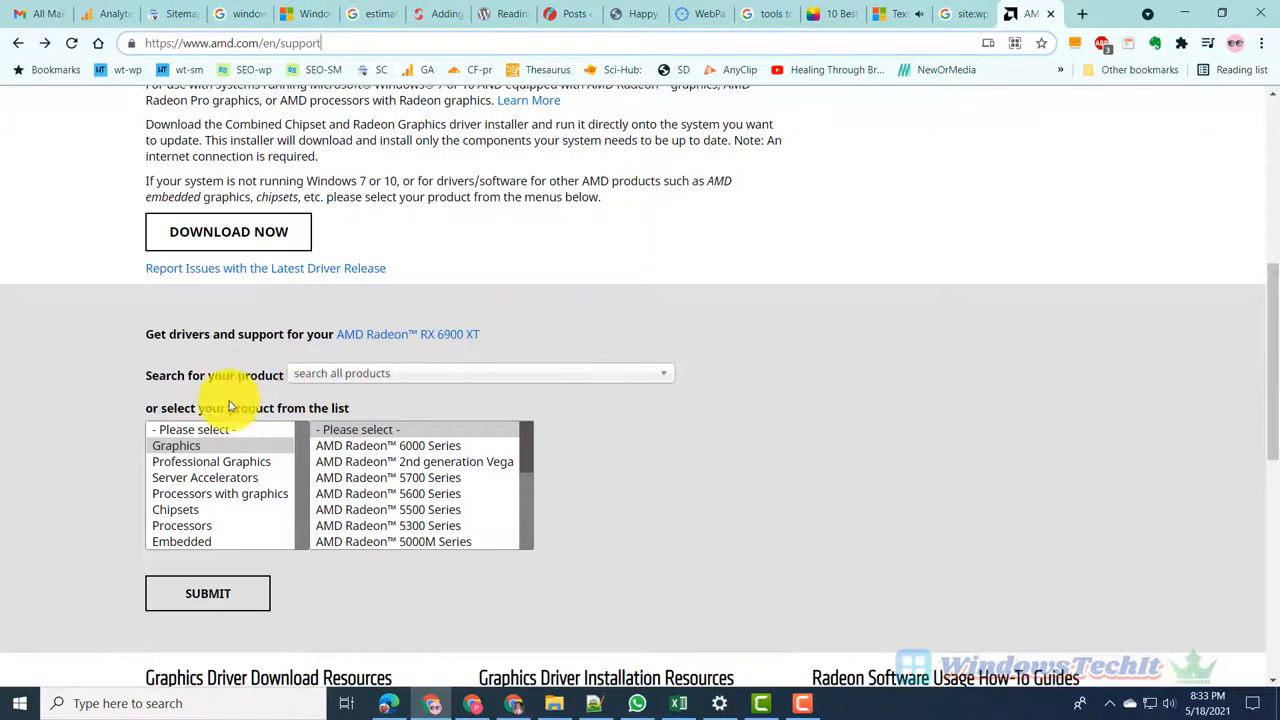
click(176, 445)
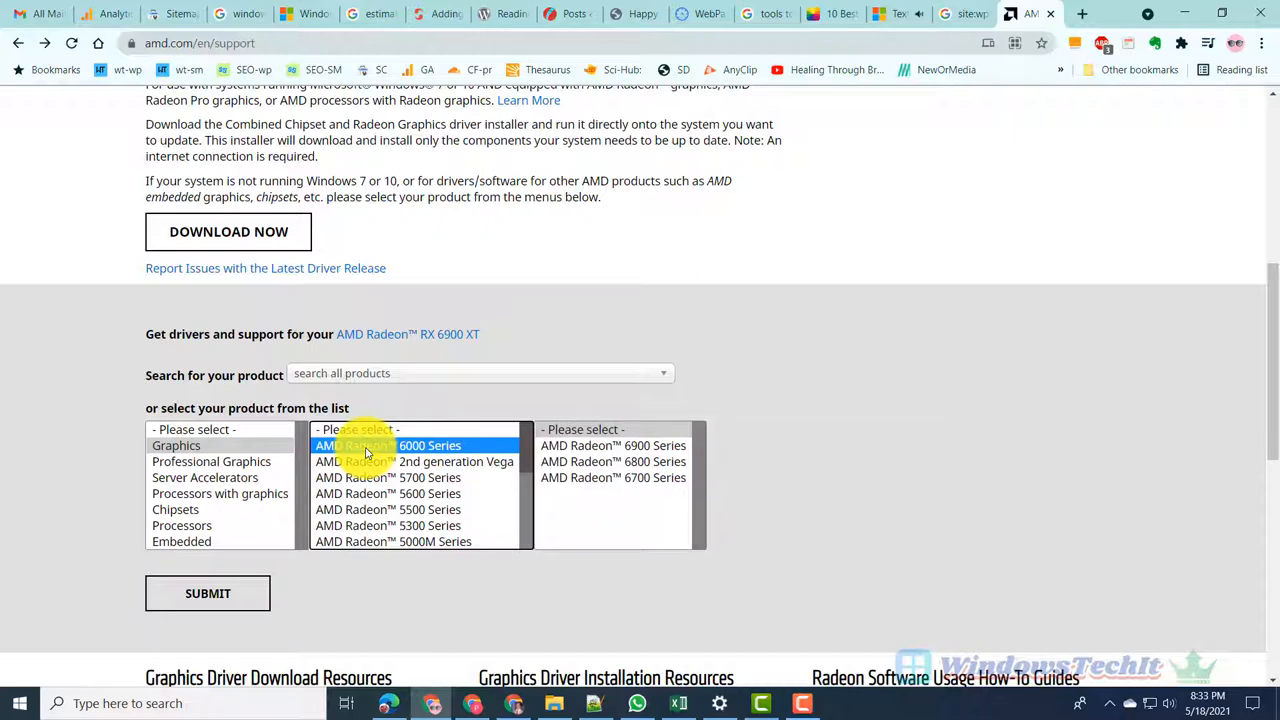
click(388, 445)
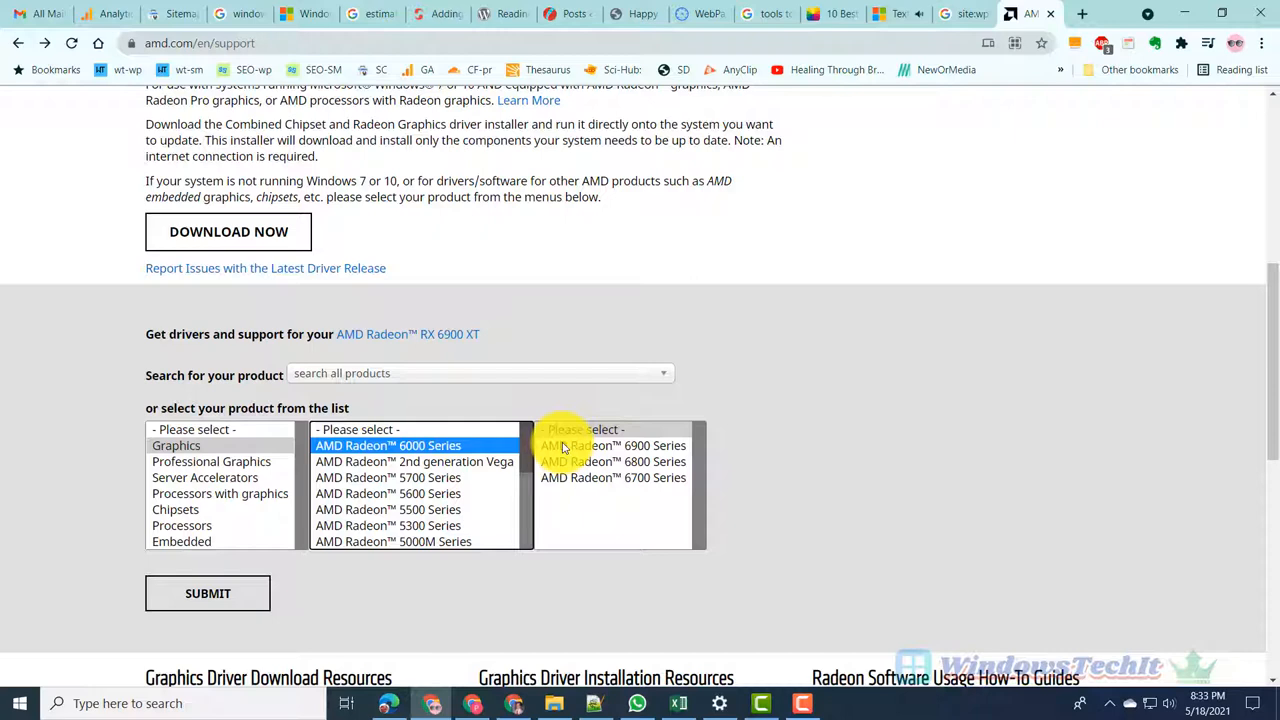
click(613, 445)
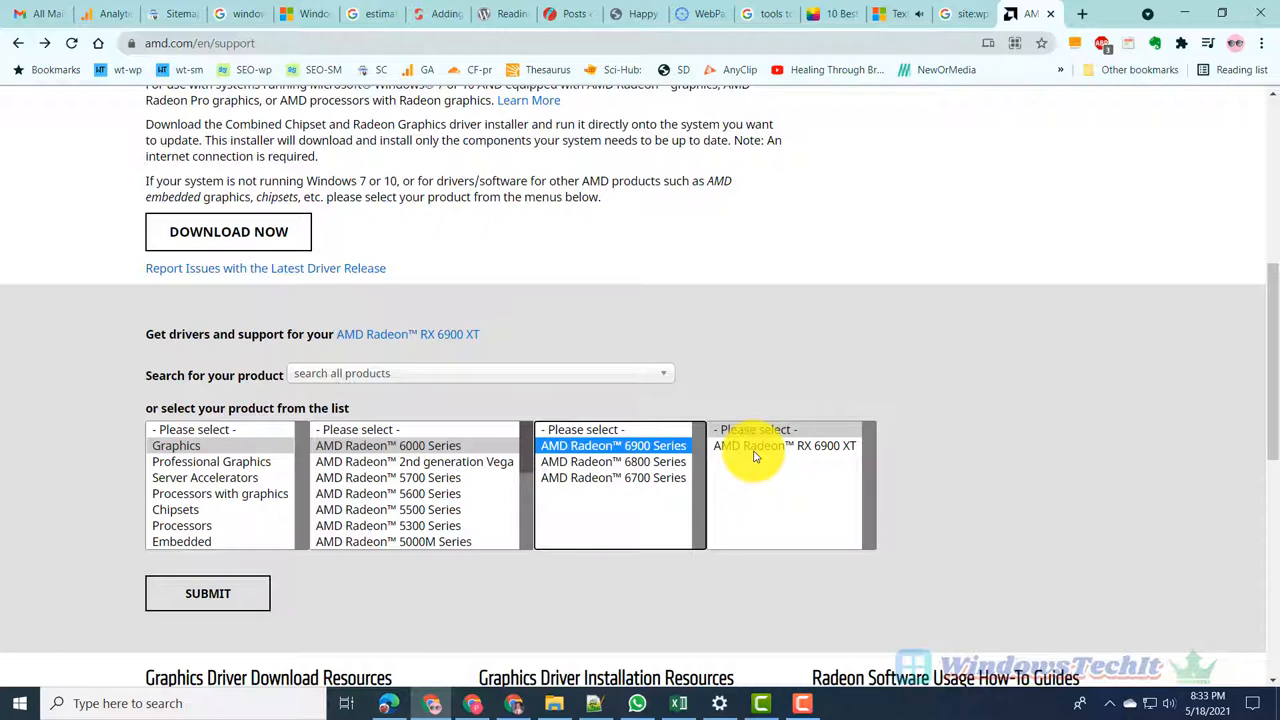
mouse_move(757, 455)
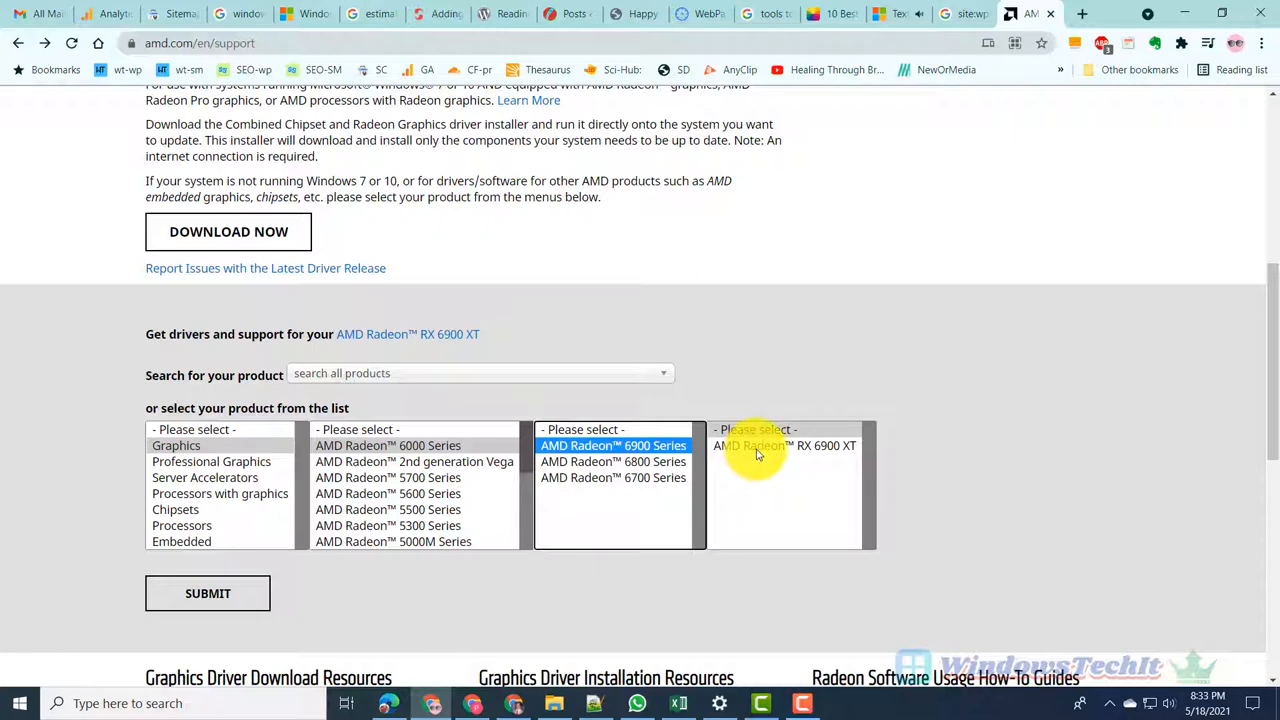
click(784, 445)
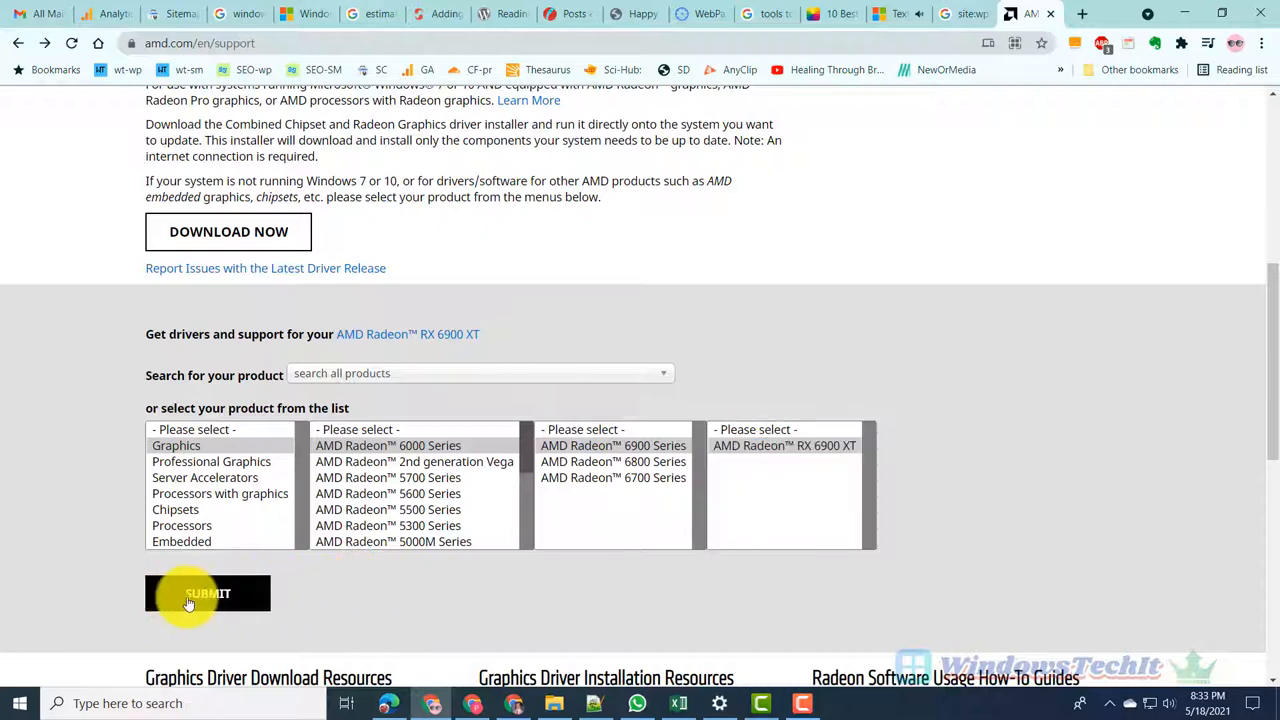
click(208, 593)
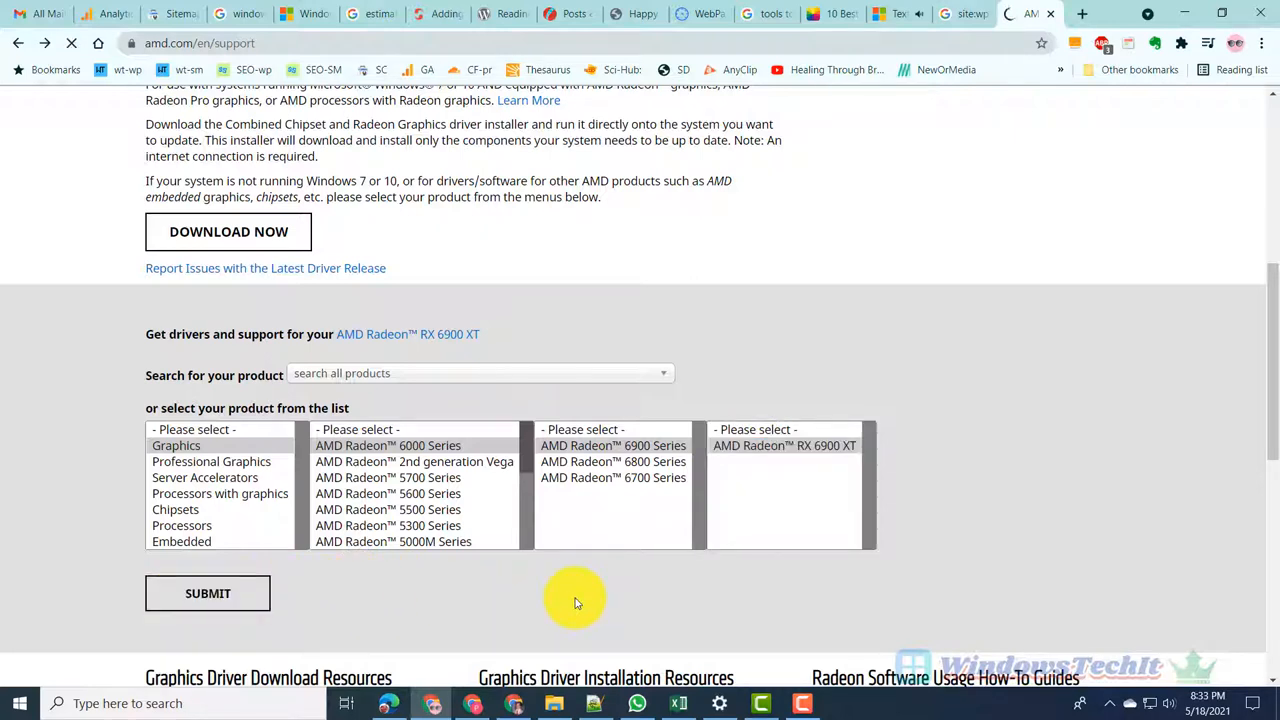
Scroll the RX 6900 XT drivers page down to the Windows 10 64-bit downloads
click(208, 593)
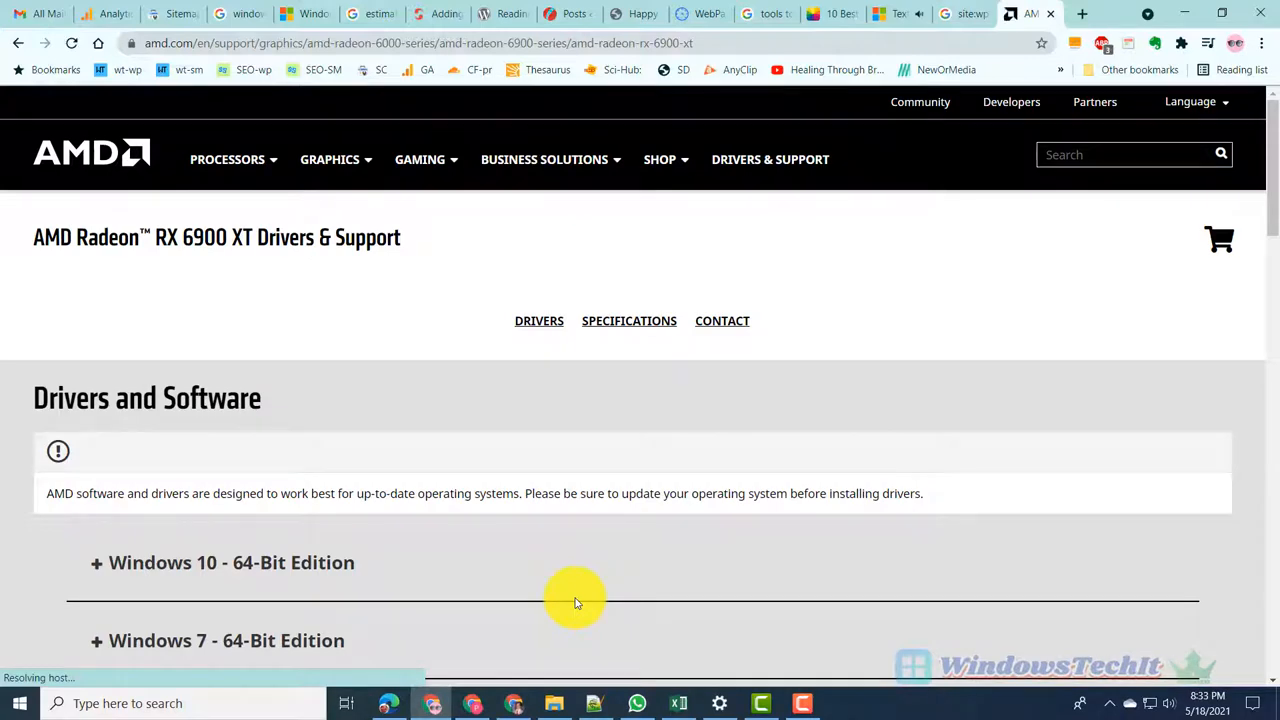
mouse_move(550, 588)
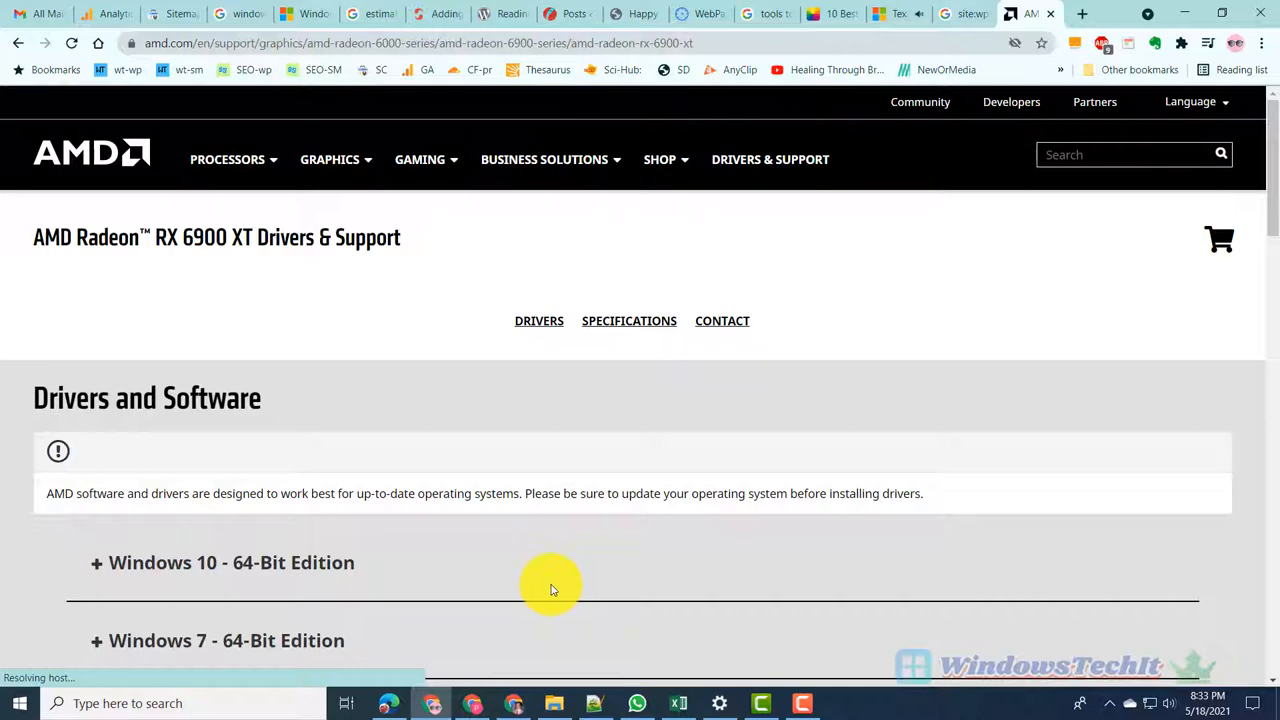
scroll(down, 3)
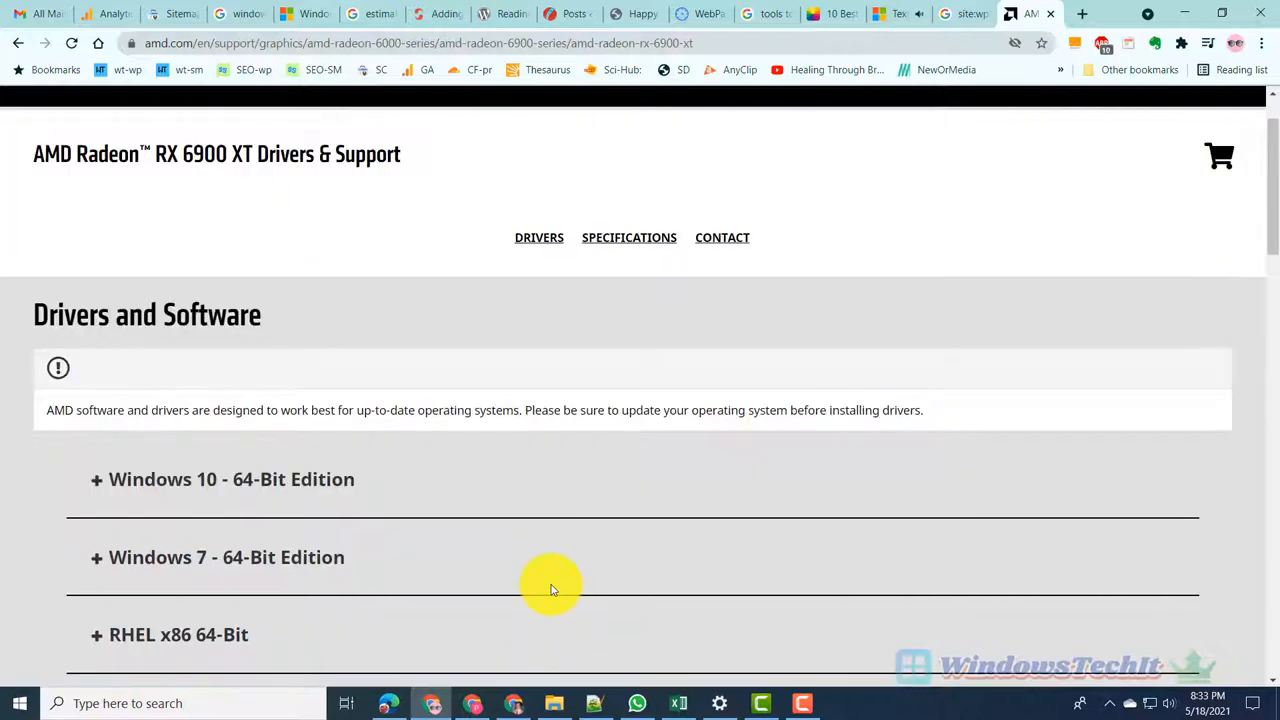
scroll(down, 3)
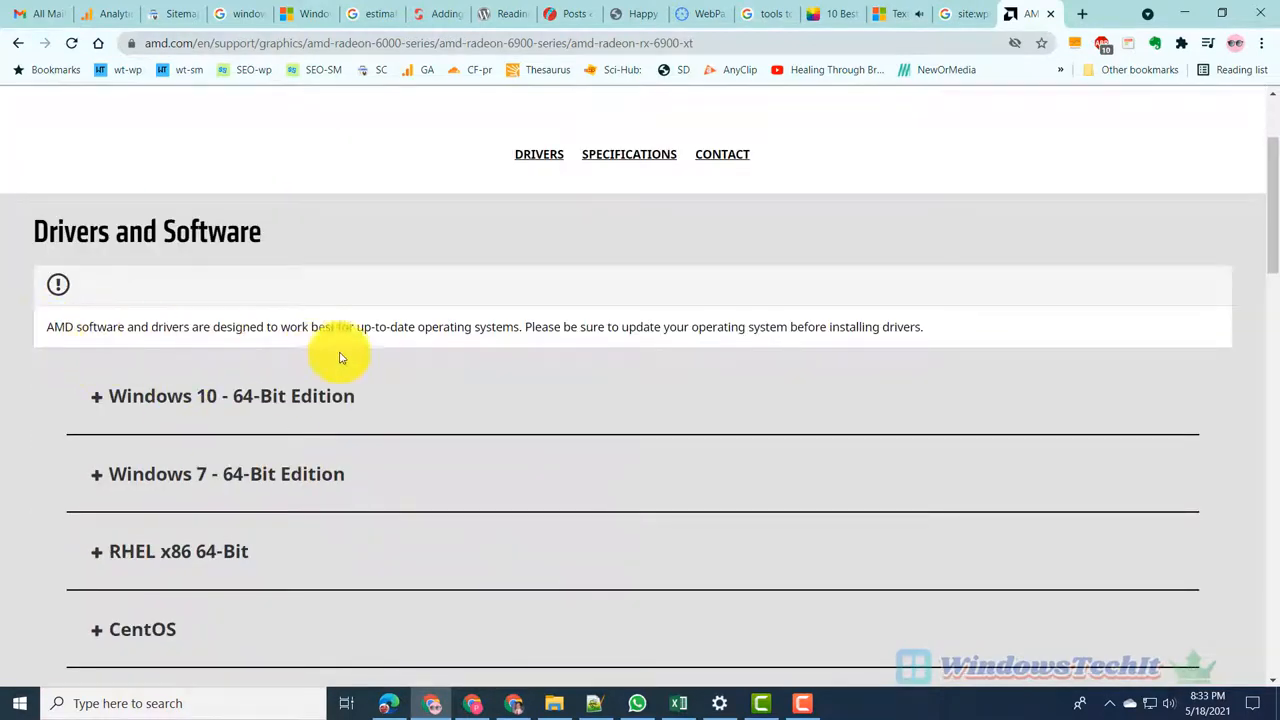
mouse_move(787, 348)
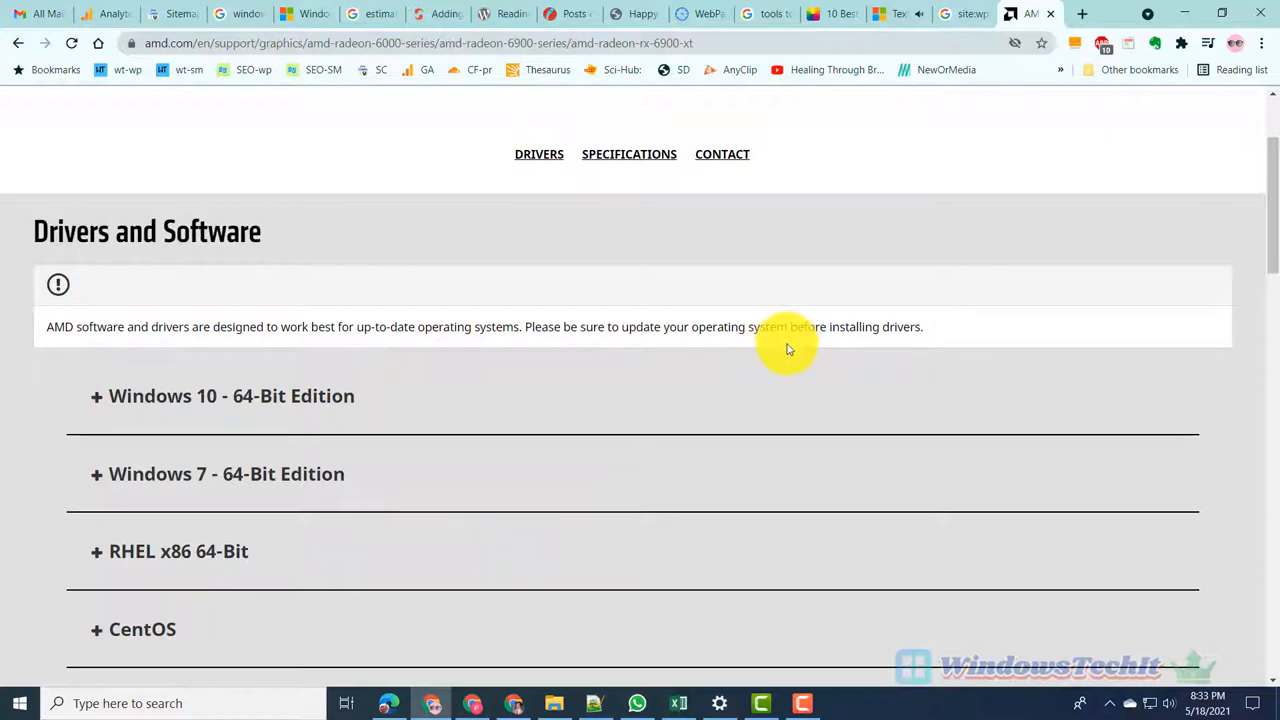
mouse_move(786, 353)
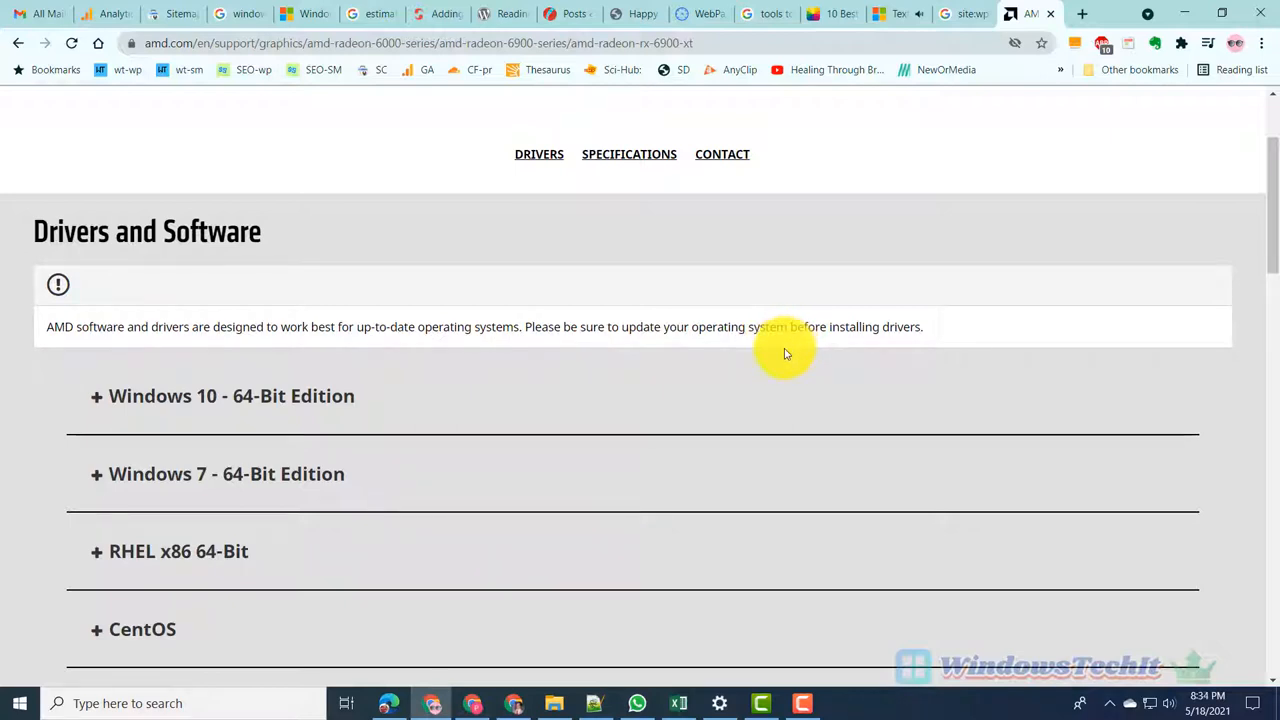
mouse_move(85, 396)
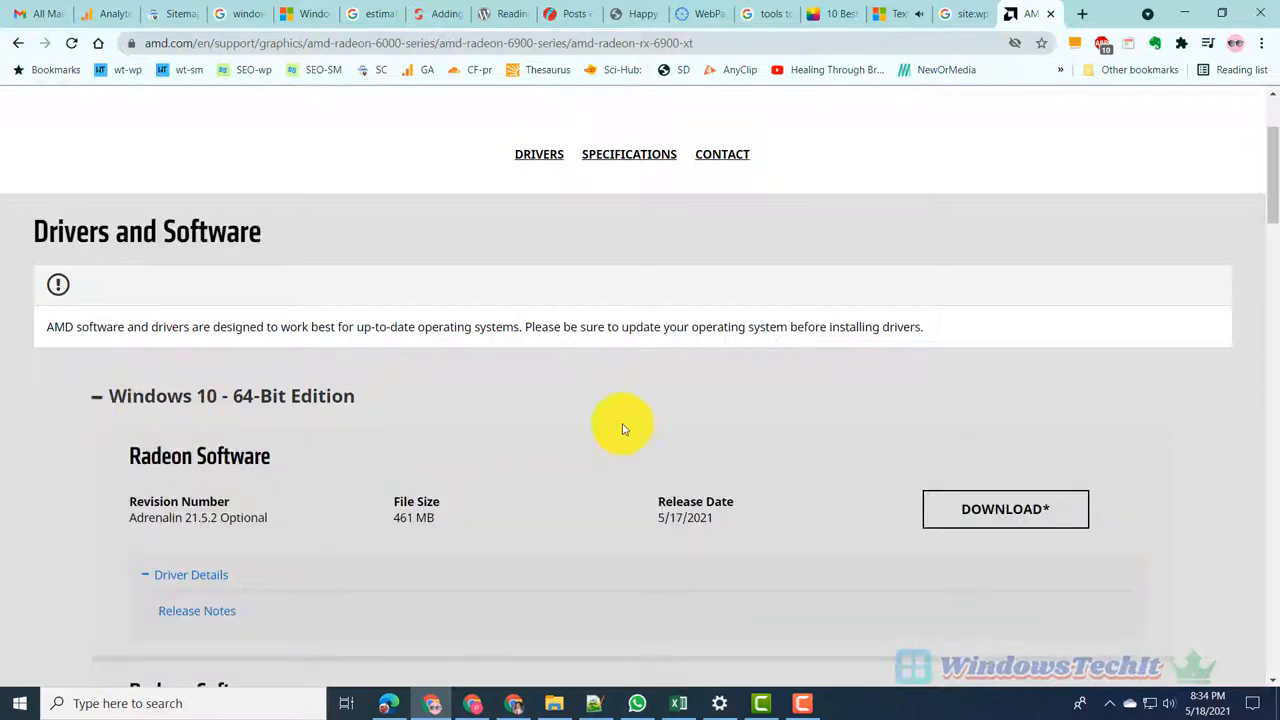
scroll(down, 3)
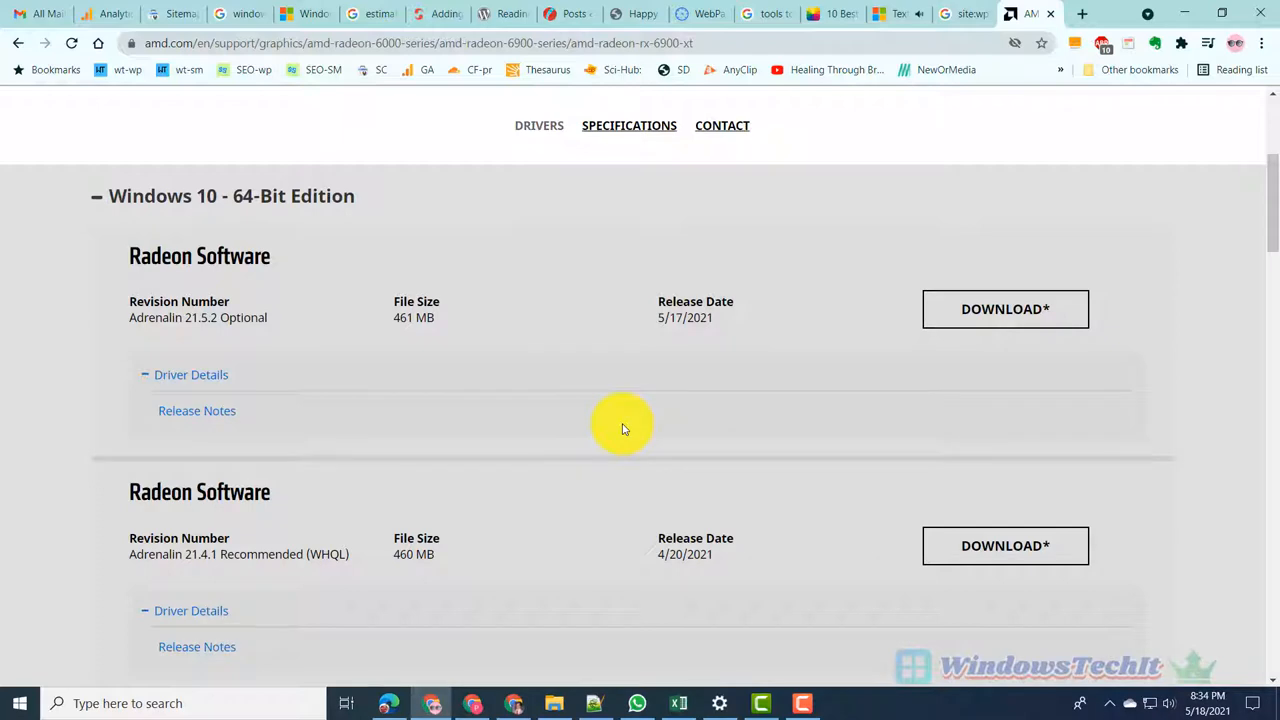
mouse_move(735, 373)
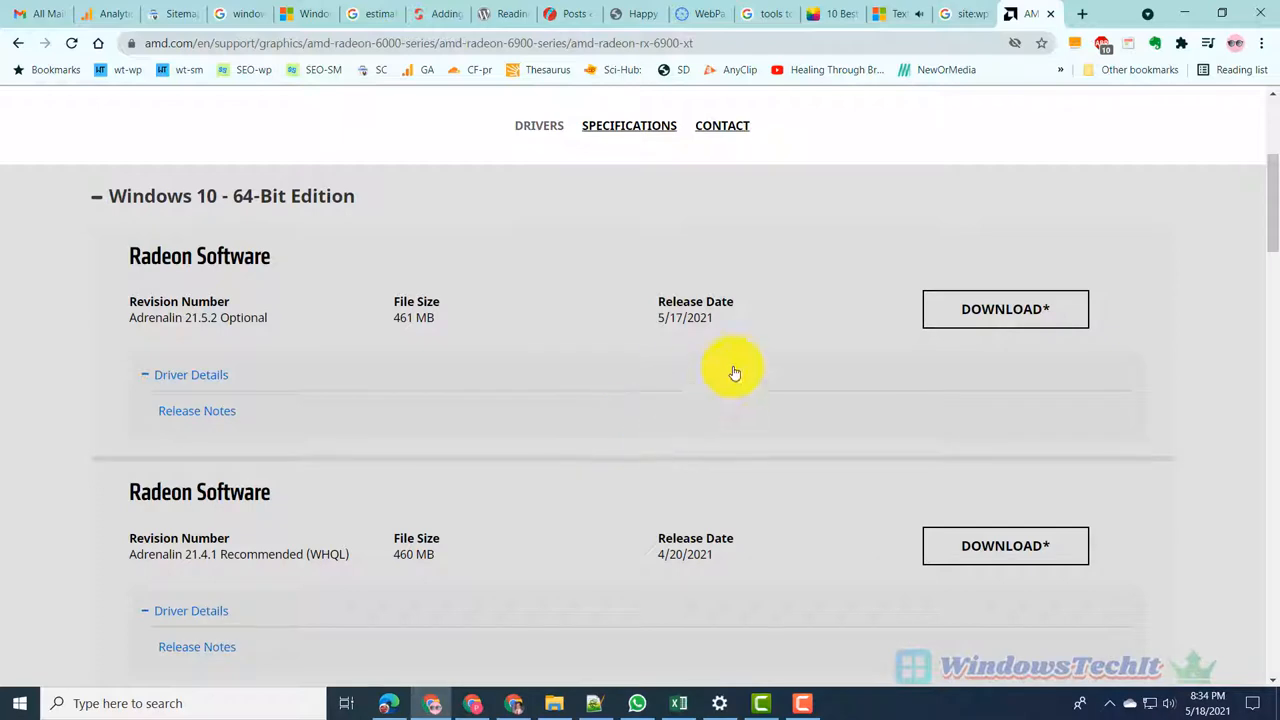
mouse_move(465, 340)
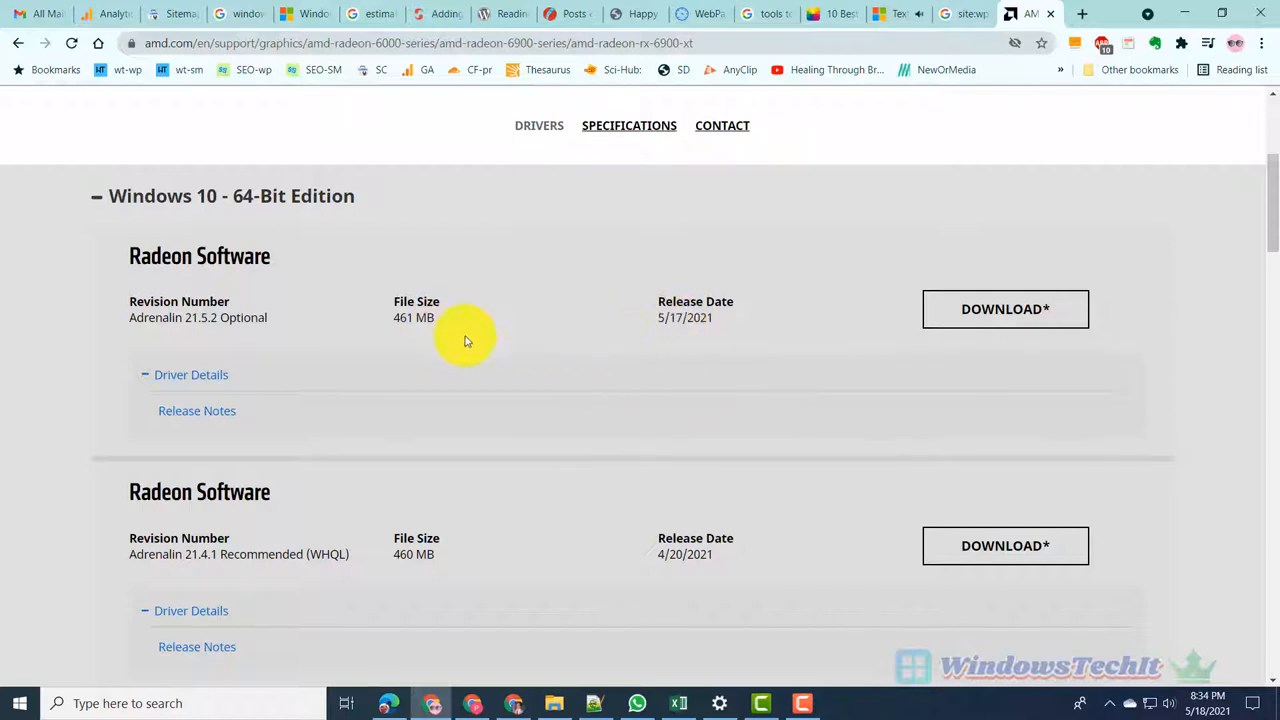
mouse_move(403, 325)
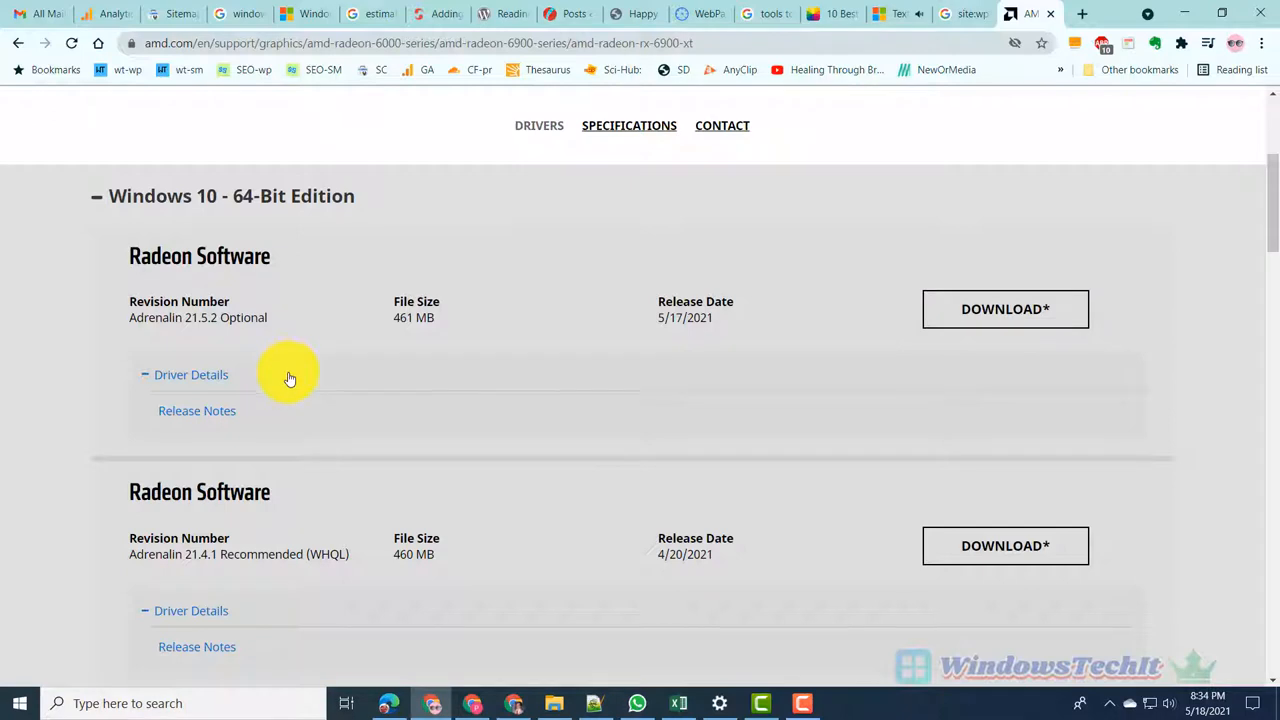
mouse_move(150, 380)
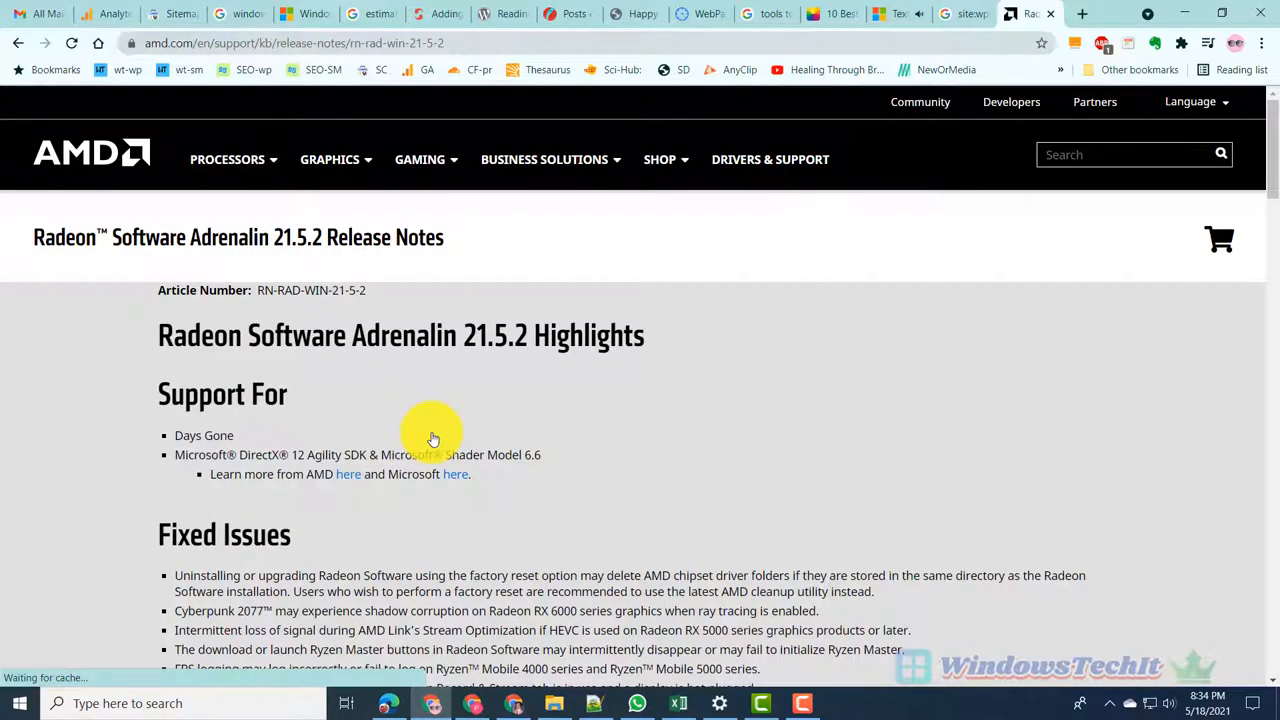
Scroll through the Adrenalin 21.5.2 release notes to review install guidance and product compatibility
scroll(down, 3)
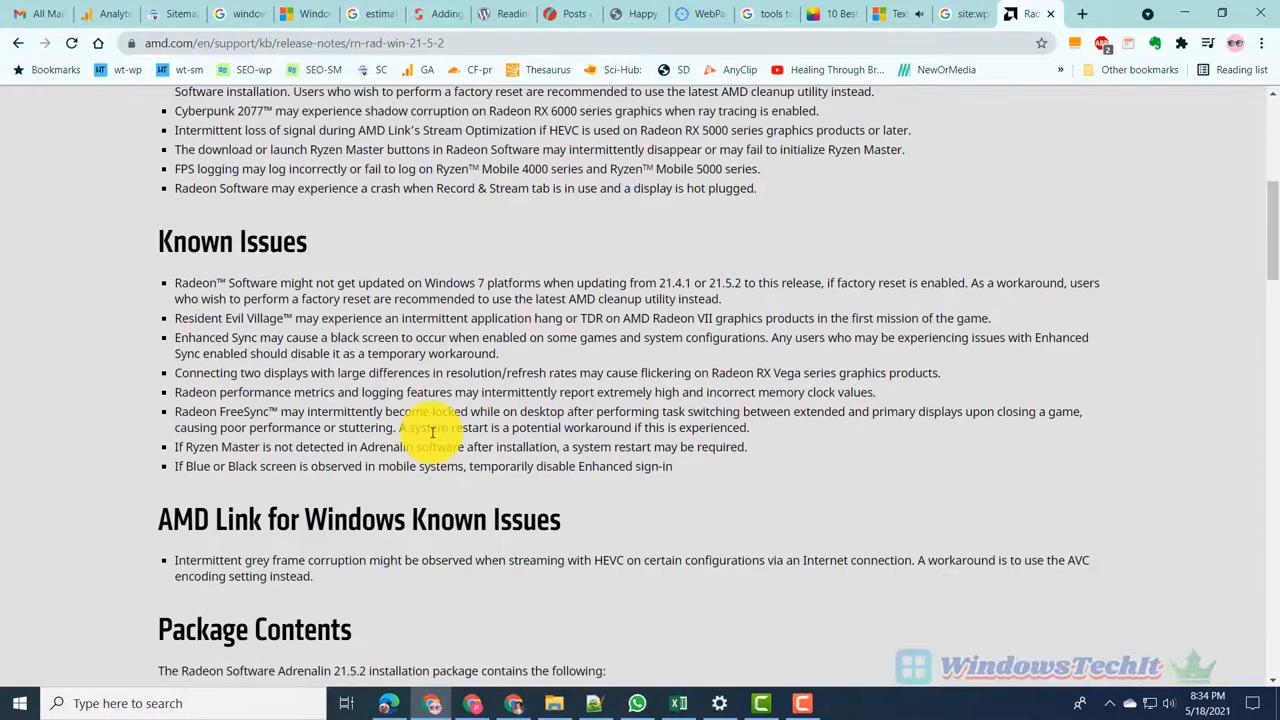
scroll(down, 3)
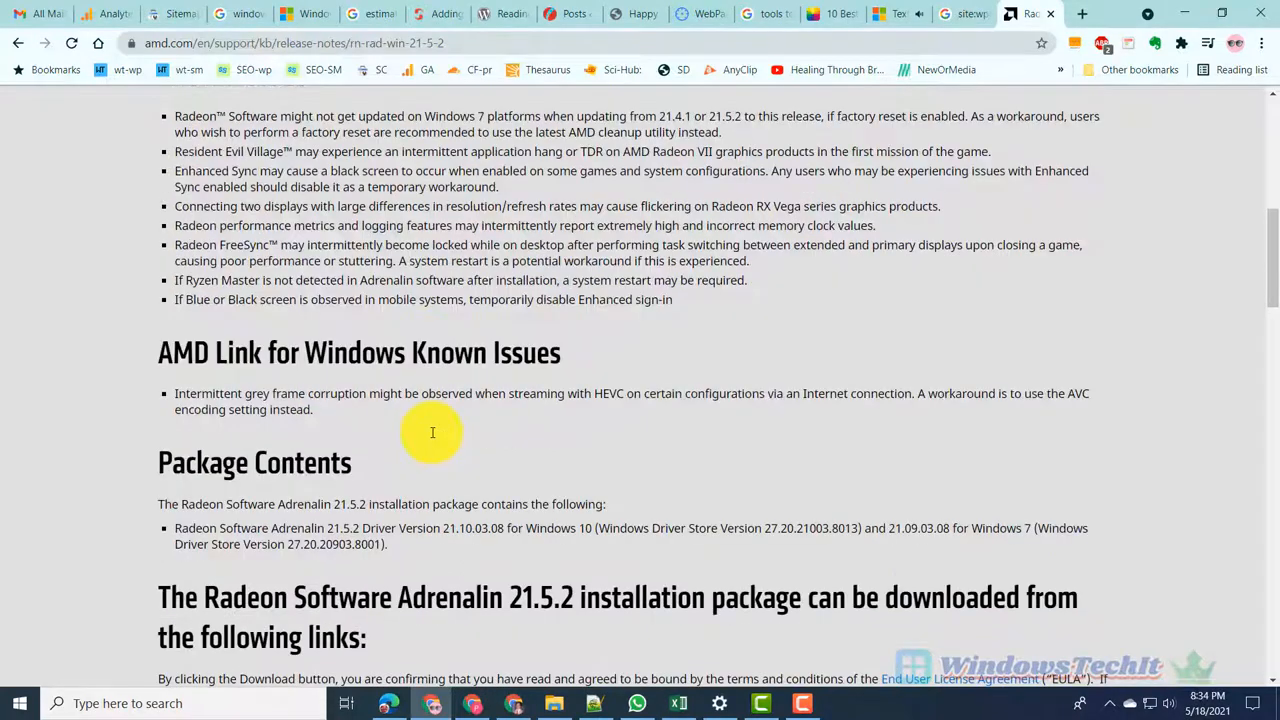
scroll(down, 3)
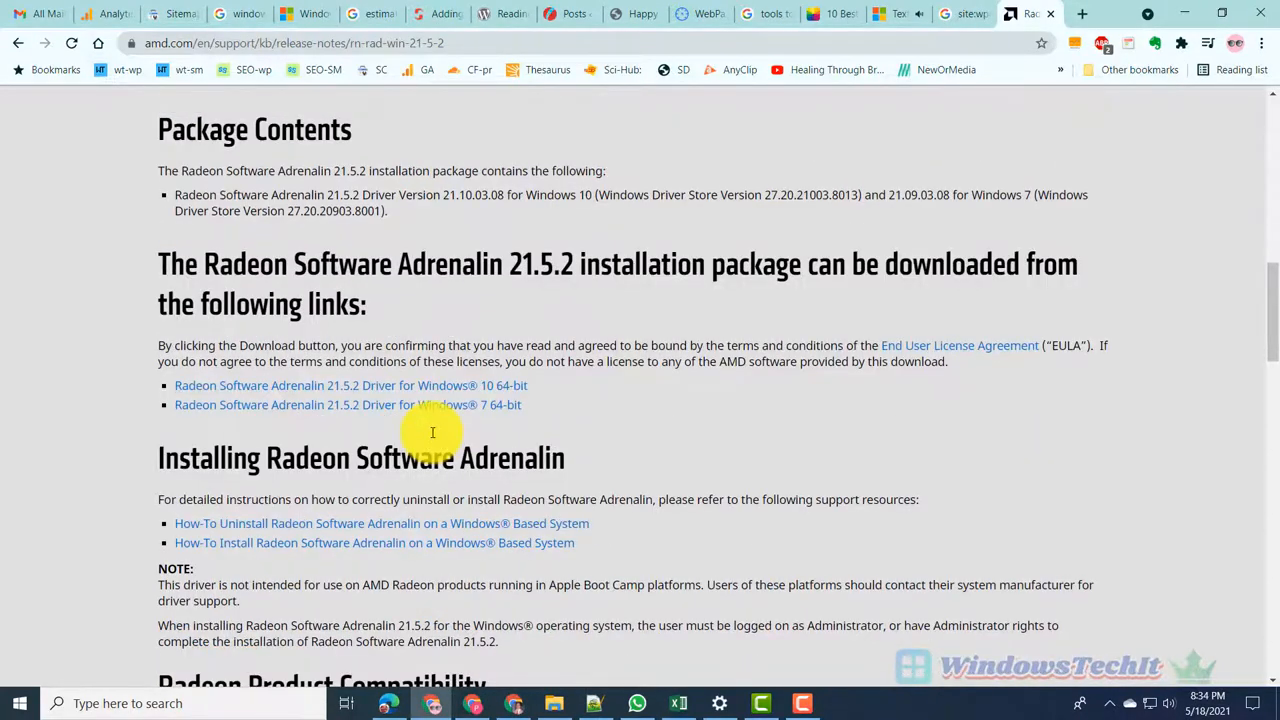
scroll(down, 3)
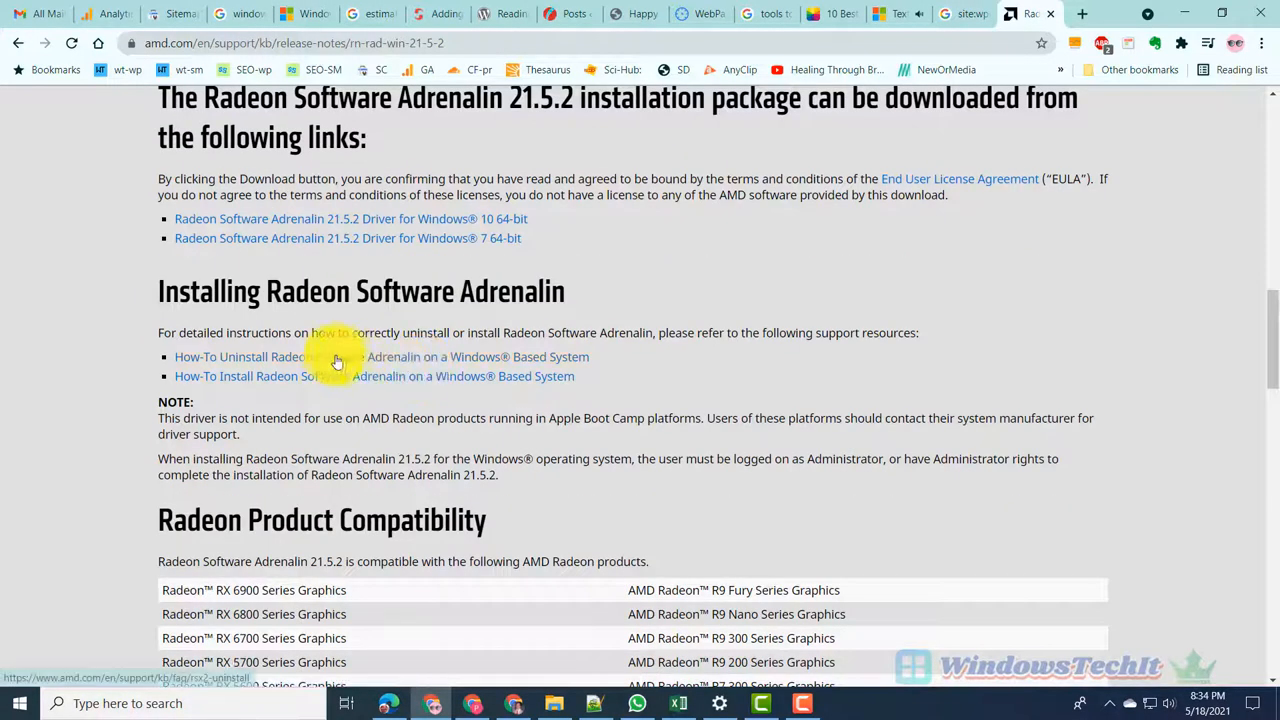
scroll(down, 3)
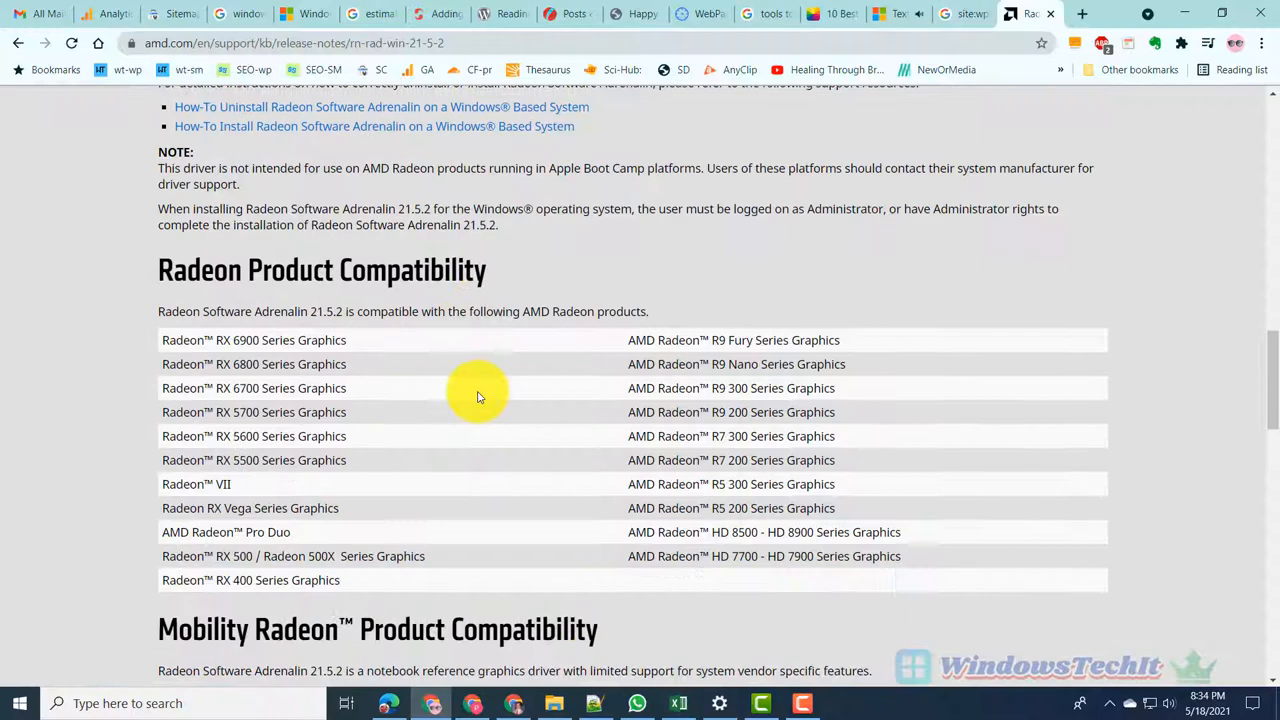
scroll(down, 3)
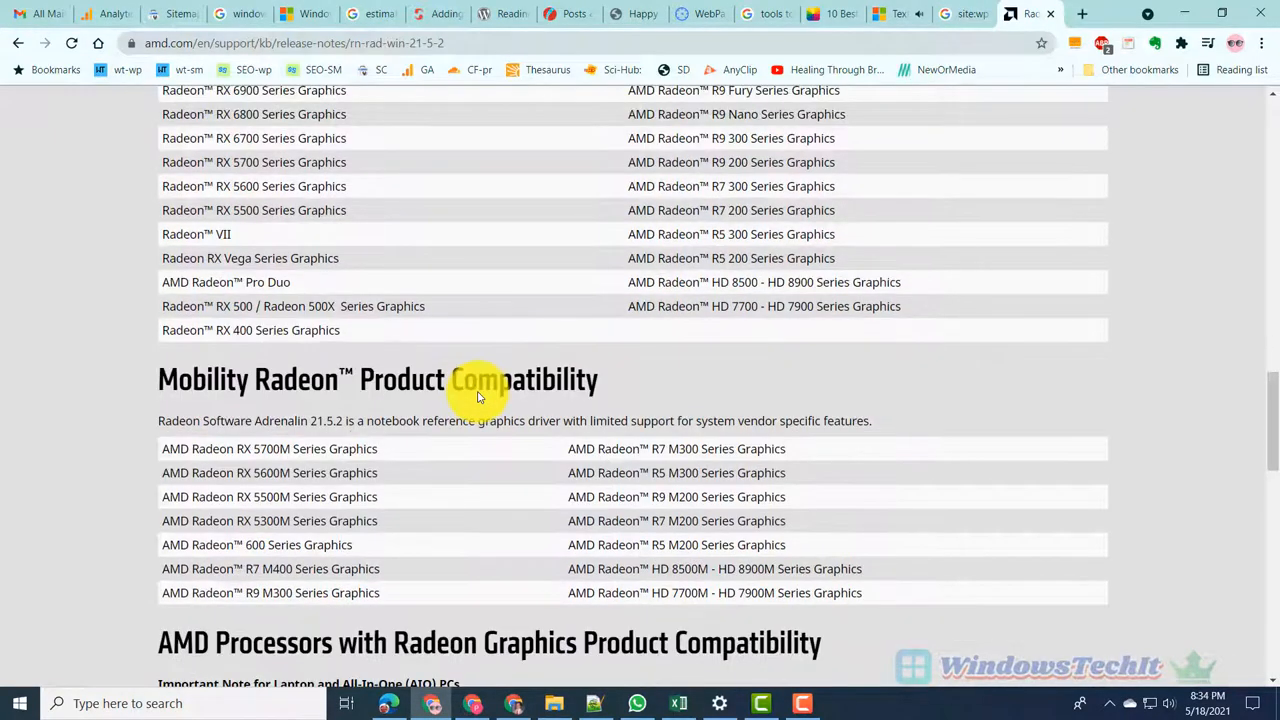
scroll(down, 3)
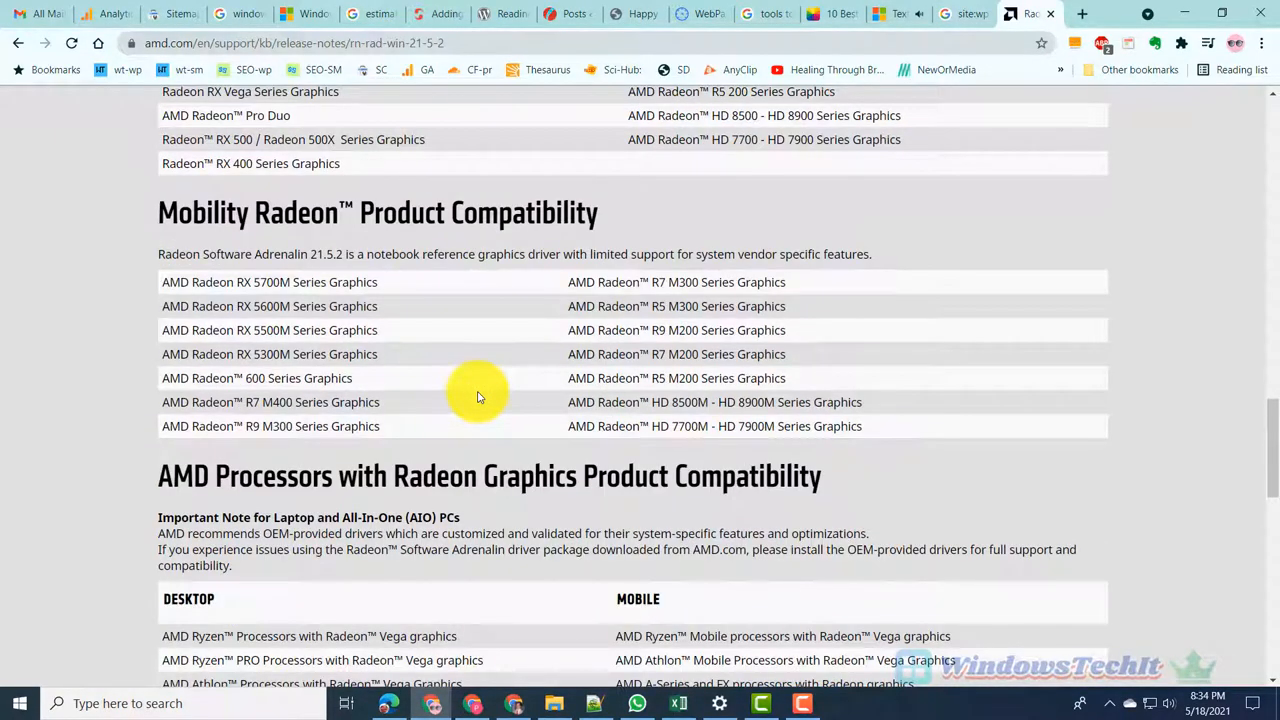
scroll(down, 3)
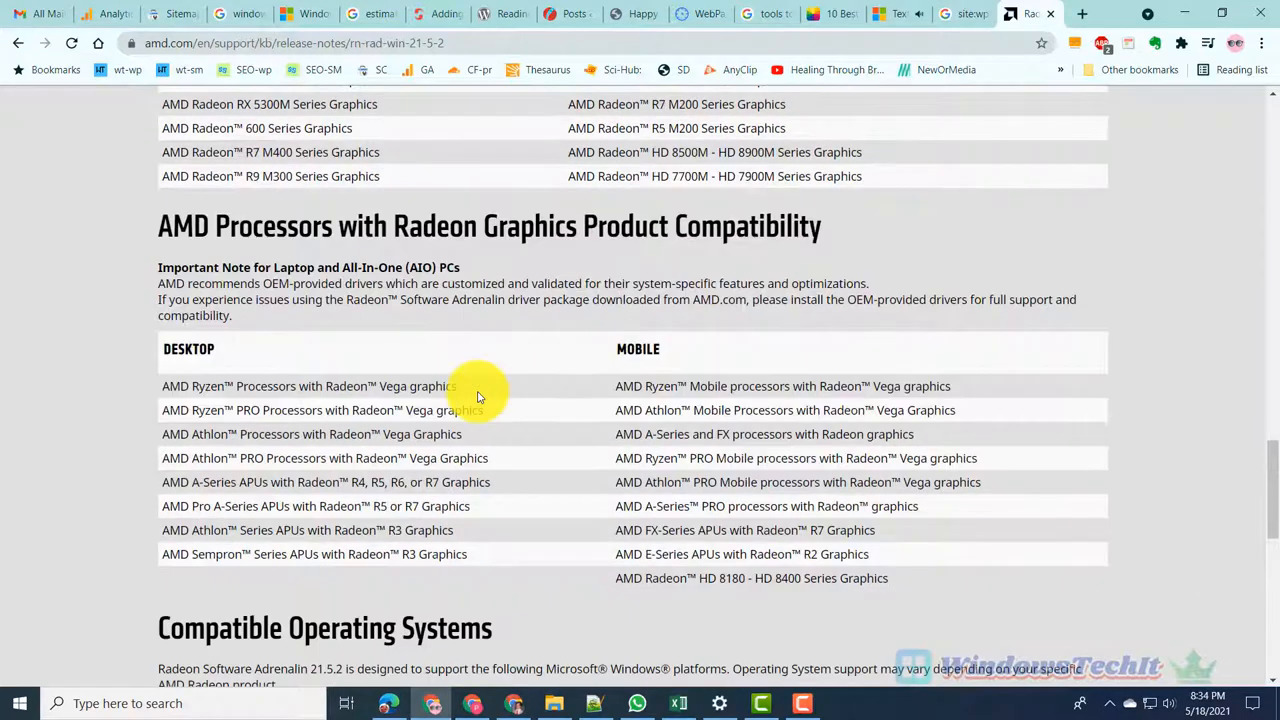
scroll(down, 3)
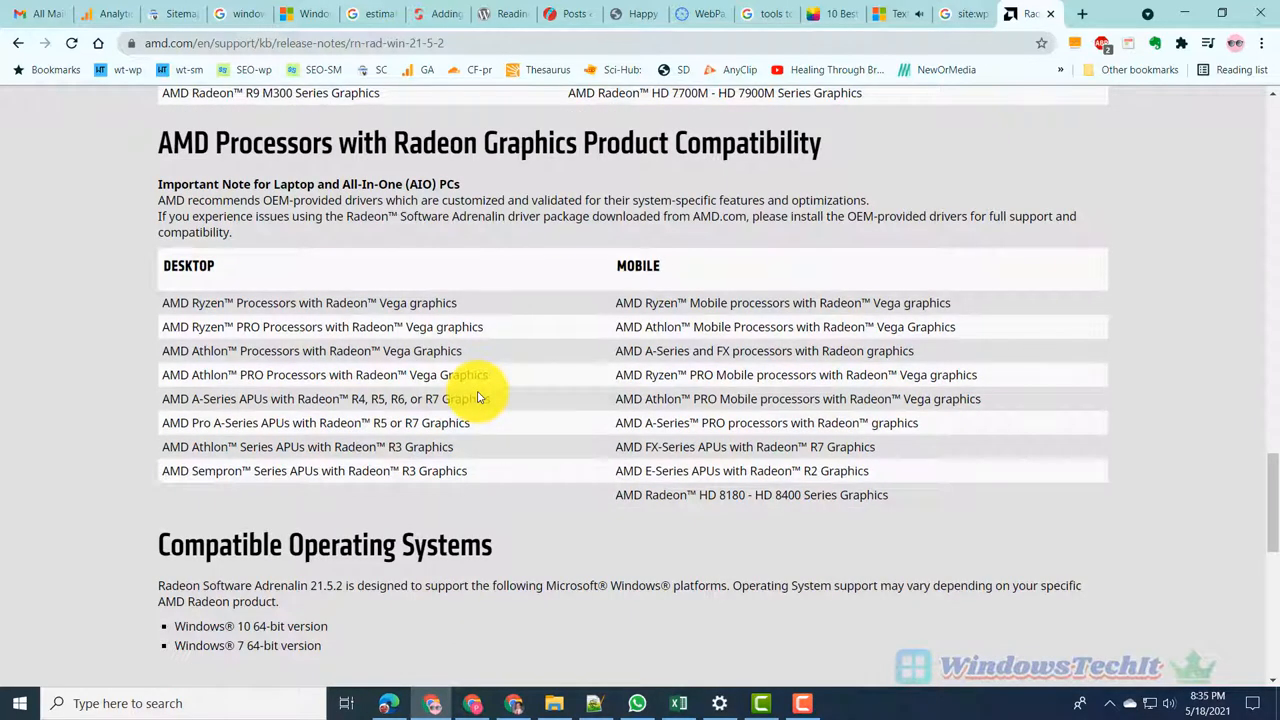
scroll(down, 3)
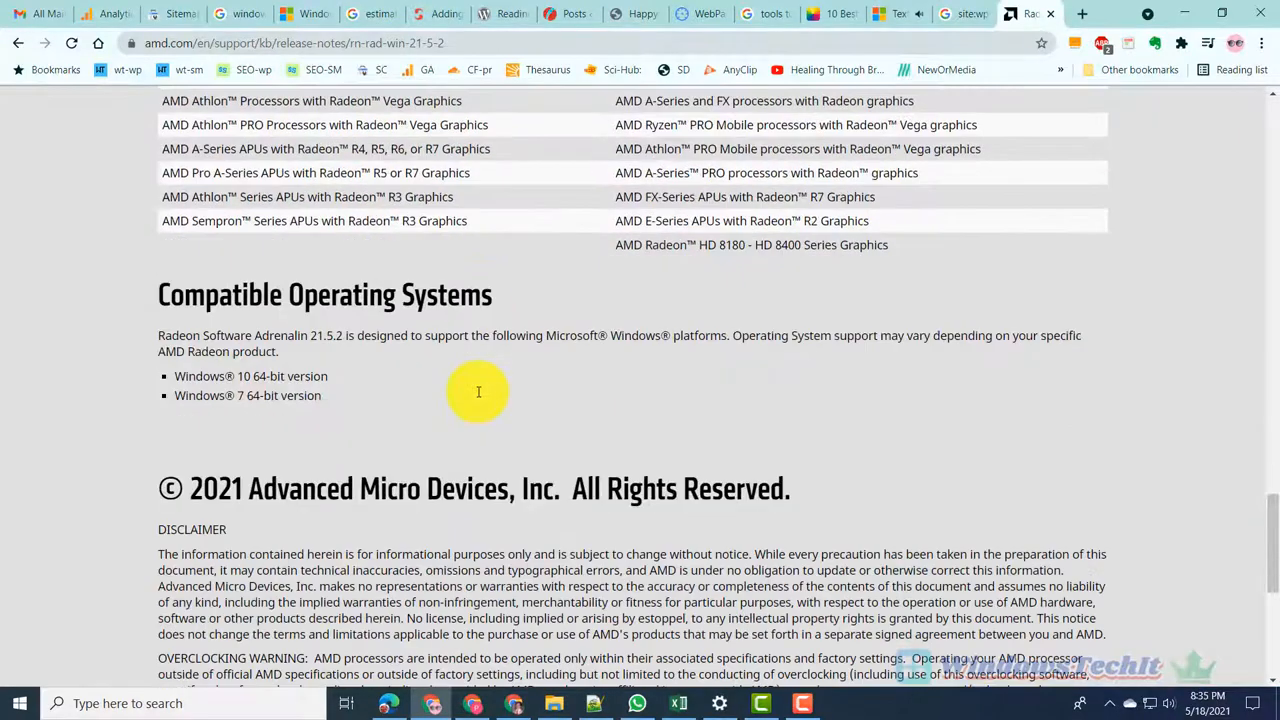